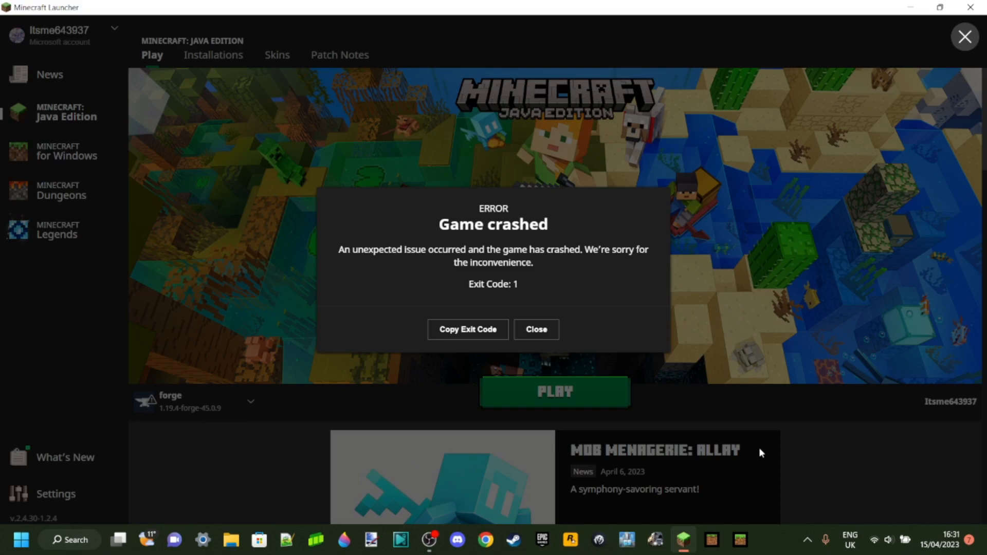
{"action": "mouse_move", "coordinate": [746, 290]}
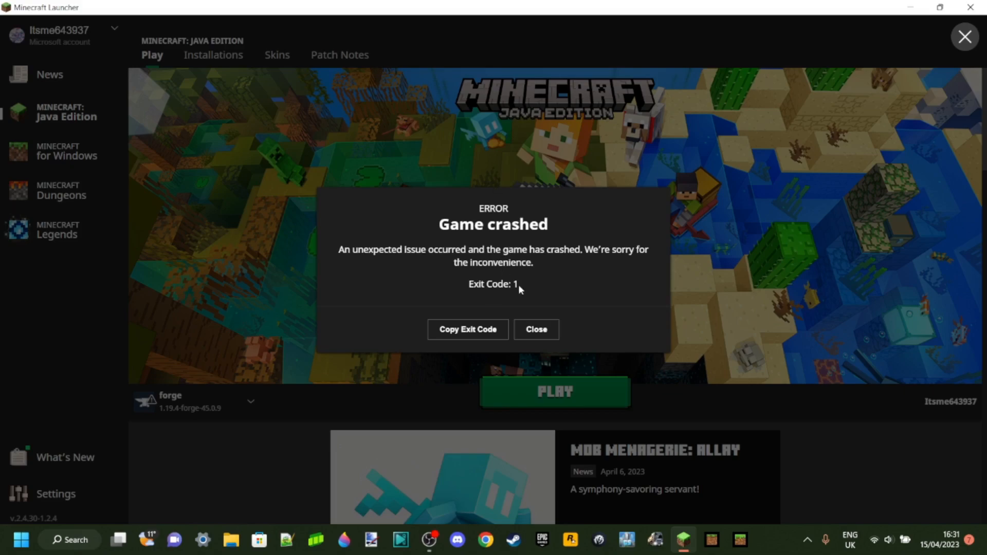
{"action": "mouse_move", "coordinate": [533, 310]}
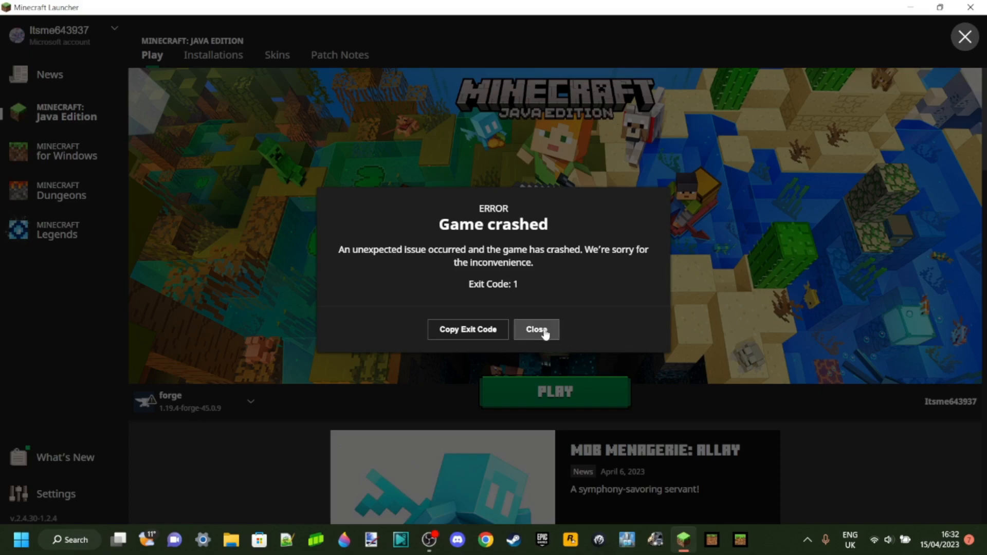
Close the Game crashed dialog to return to the Play page for Forge 1.19.4.
{"action": "left_click", "coordinate": [536, 329]}
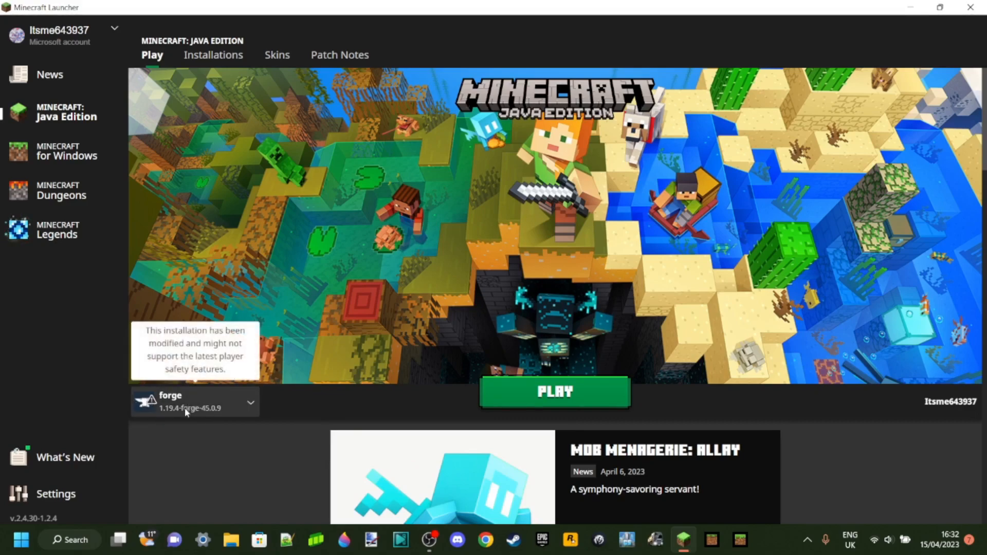
{"action": "mouse_move", "coordinate": [163, 422]}
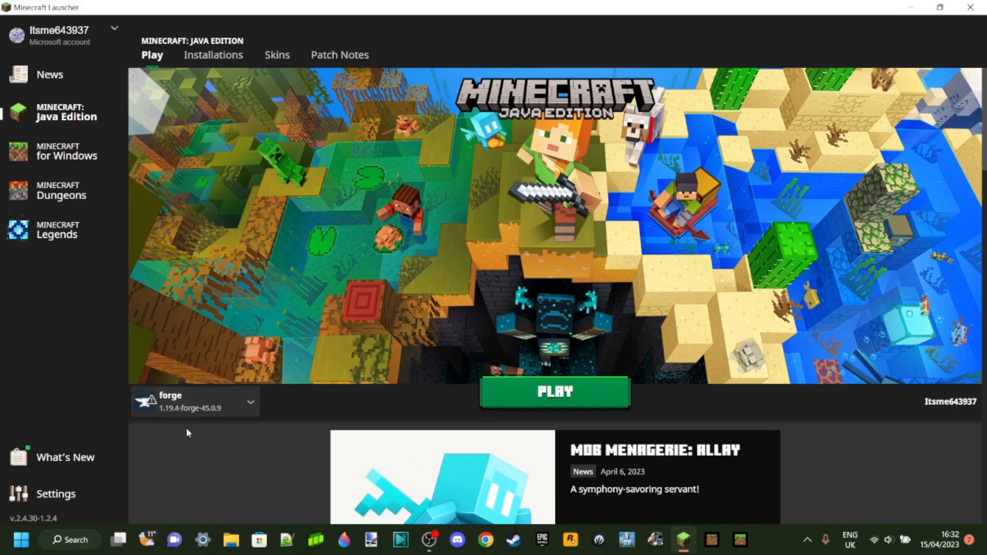
{"action": "mouse_move", "coordinate": [209, 440]}
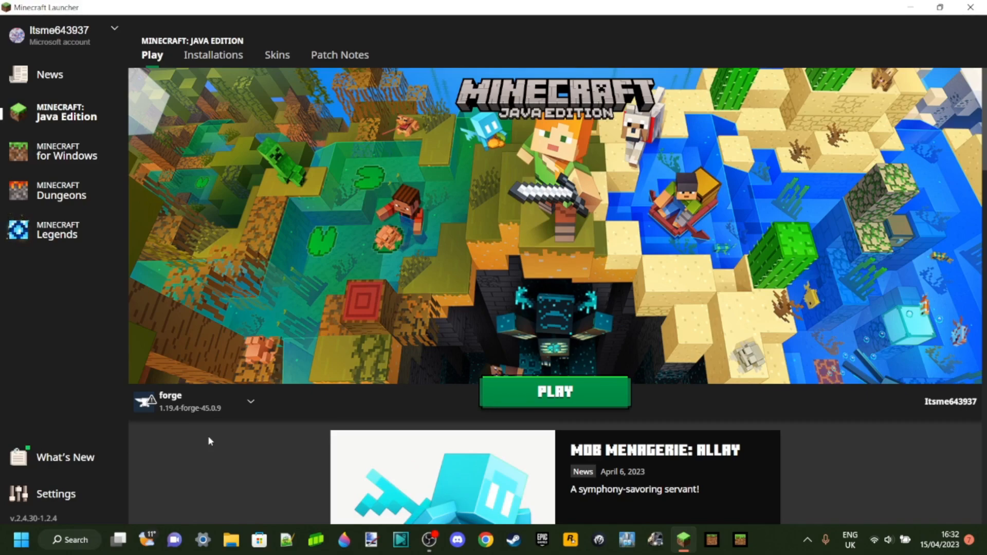
Run %appdata% from Win+R to open the AppData Roaming folder.
{"action": "key", "text": "Win+r"}
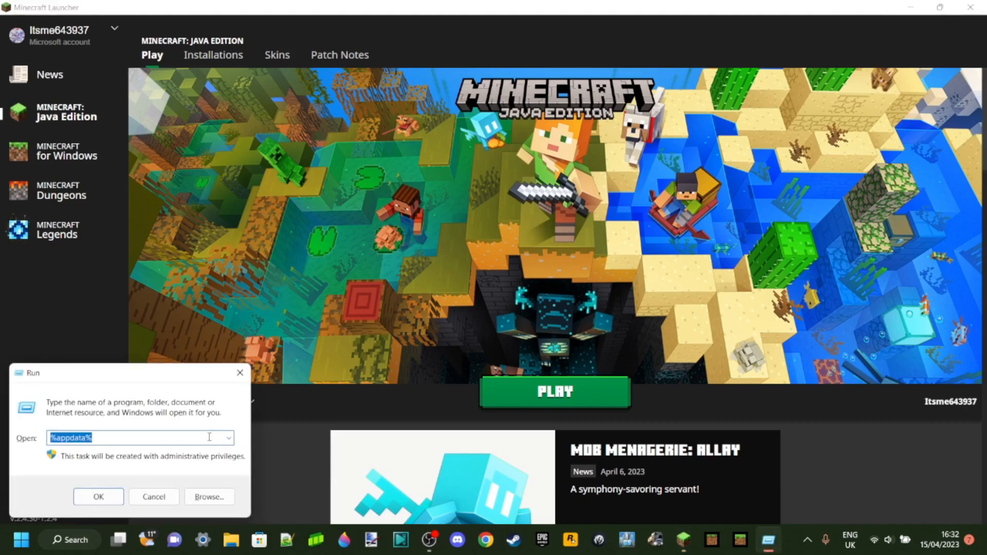
{"action": "type", "text": "%"}
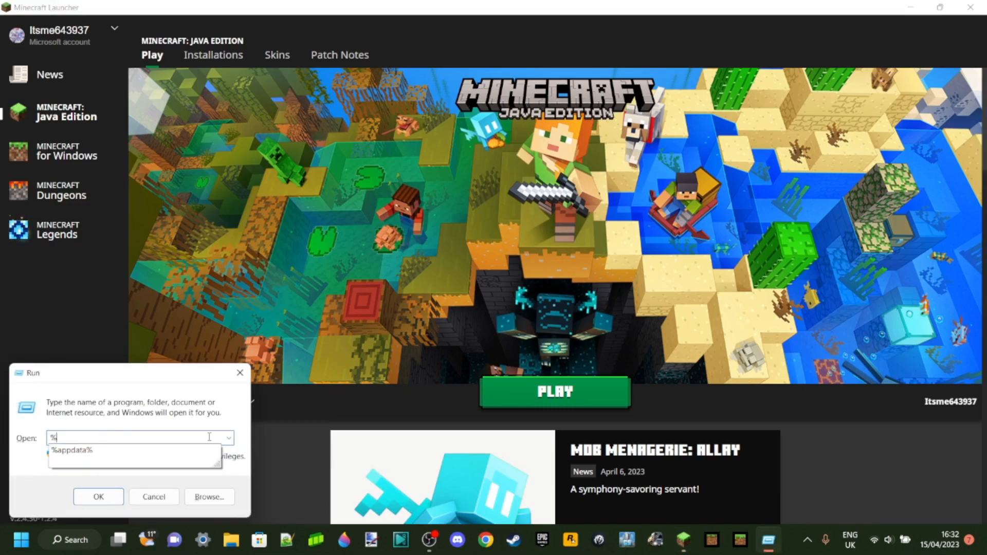
{"action": "type", "text": "appdata%"}
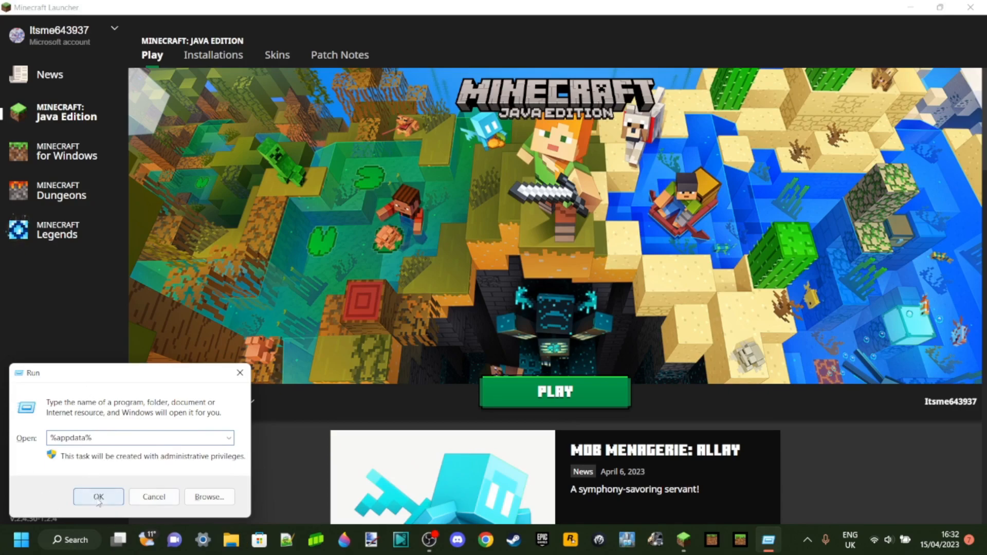
{"action": "left_click", "coordinate": [99, 496]}
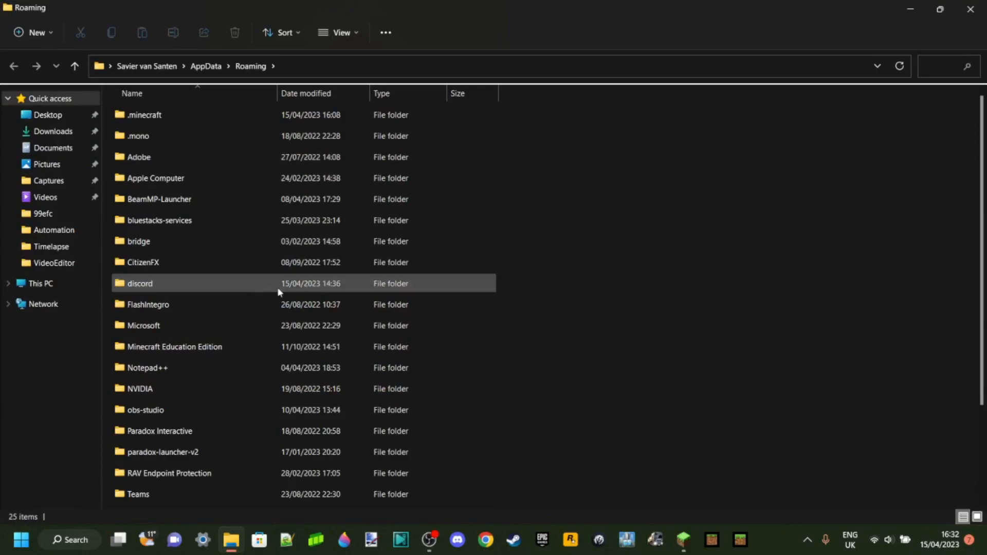
{"action": "left_click", "coordinate": [205, 65]}
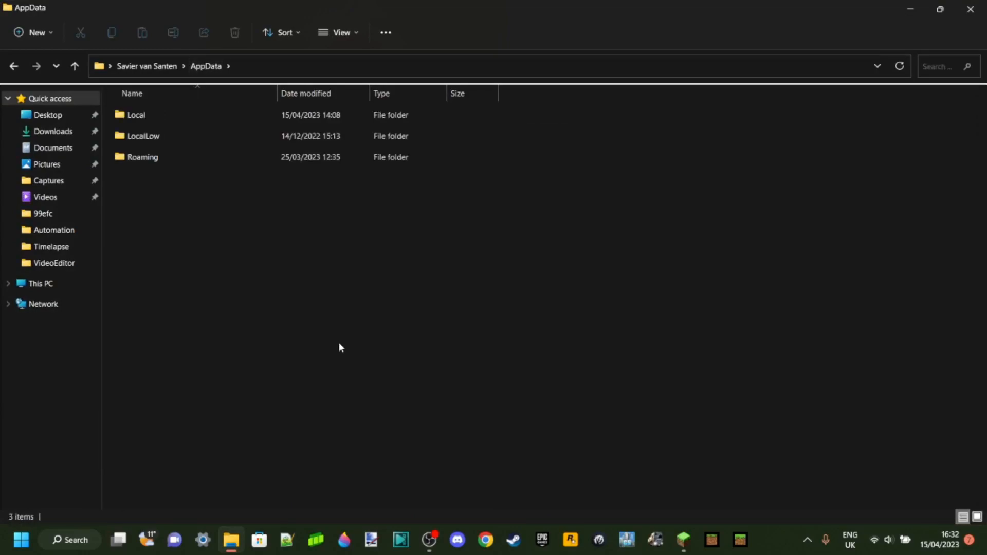
{"action": "left_click", "coordinate": [143, 156]}
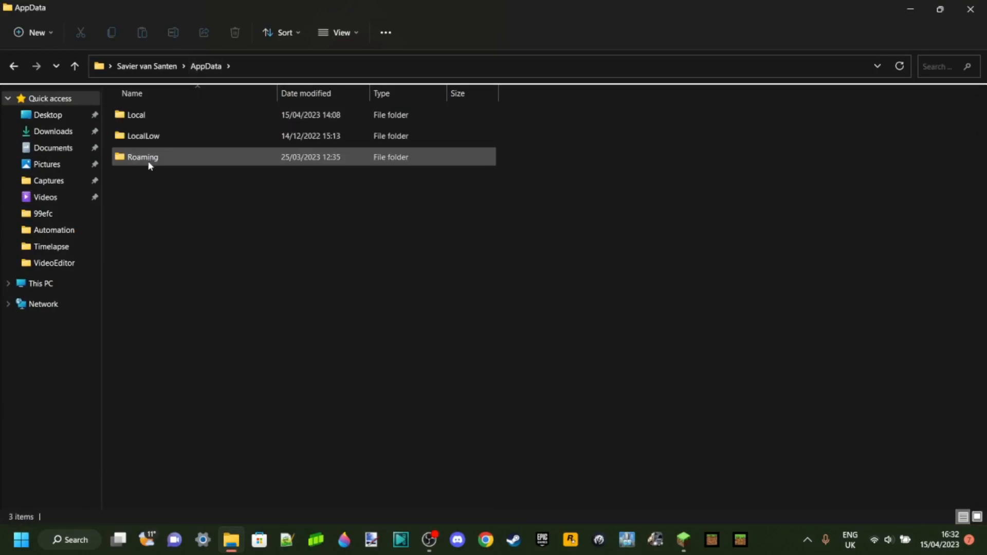
{"action": "double_click", "coordinate": [142, 157]}
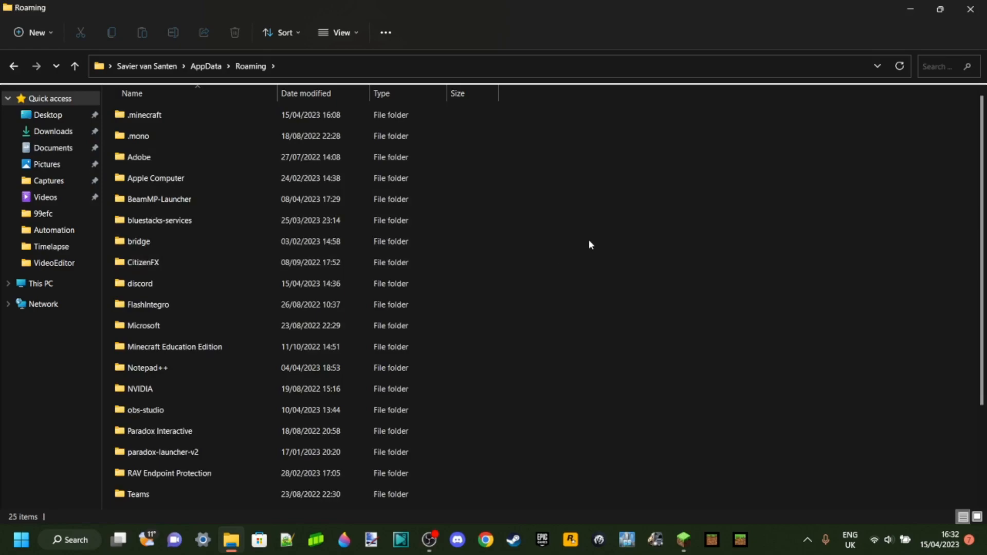
{"action": "mouse_move", "coordinate": [530, 288]}
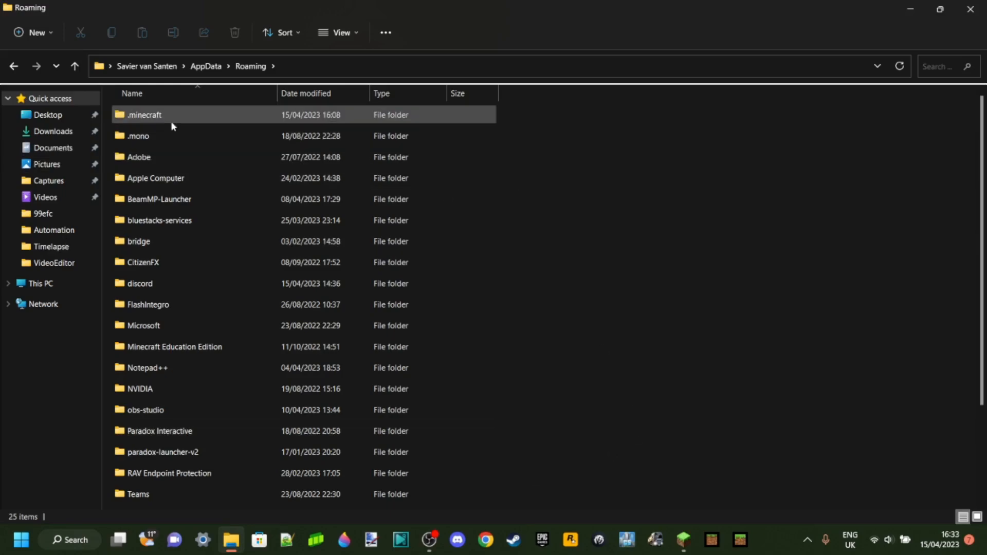
{"action": "mouse_move", "coordinate": [150, 124]}
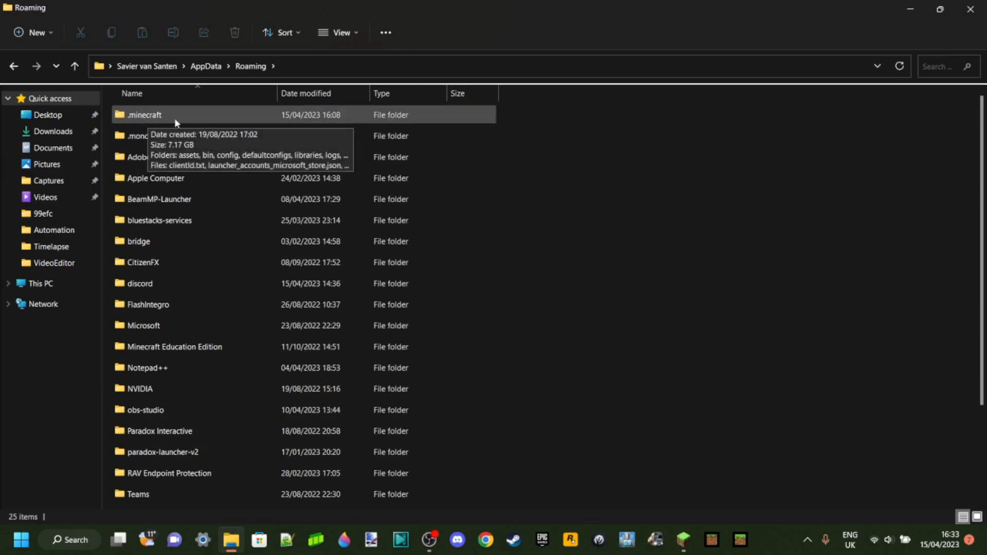
Enter .minecraft and glance into resourcepacks with its two Itsmooth zip packs.
{"action": "double_click", "coordinate": [146, 115]}
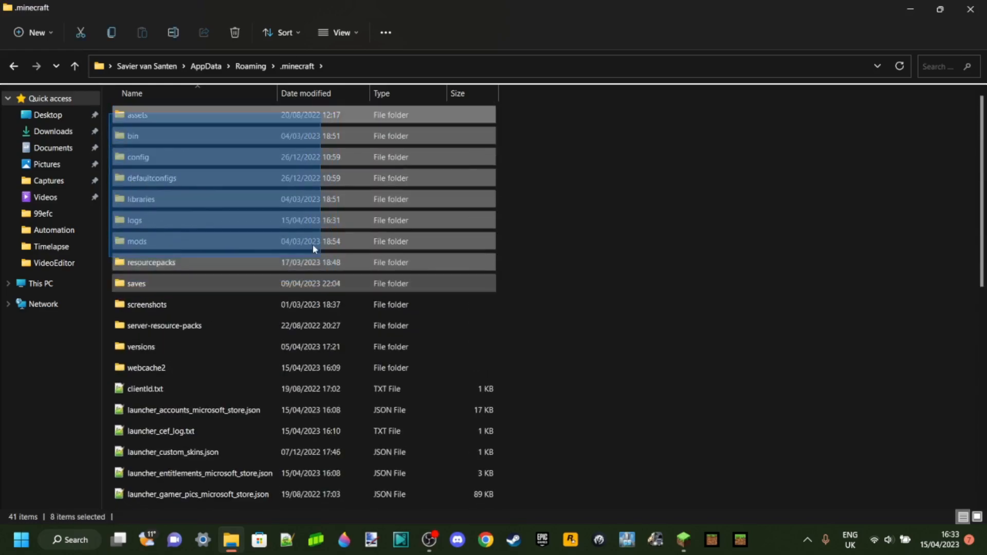
{"action": "left_click", "coordinate": [606, 263]}
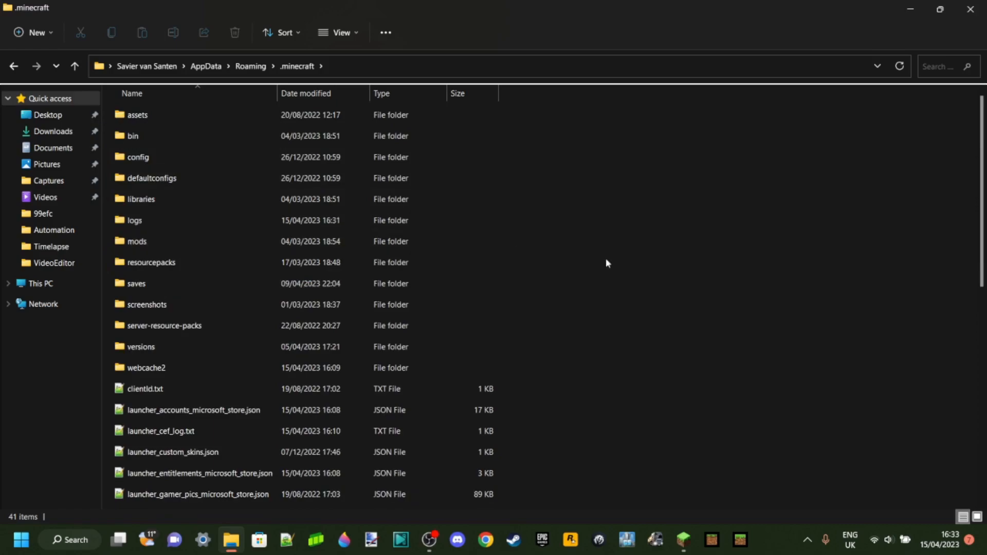
{"action": "double_click", "coordinate": [150, 262]}
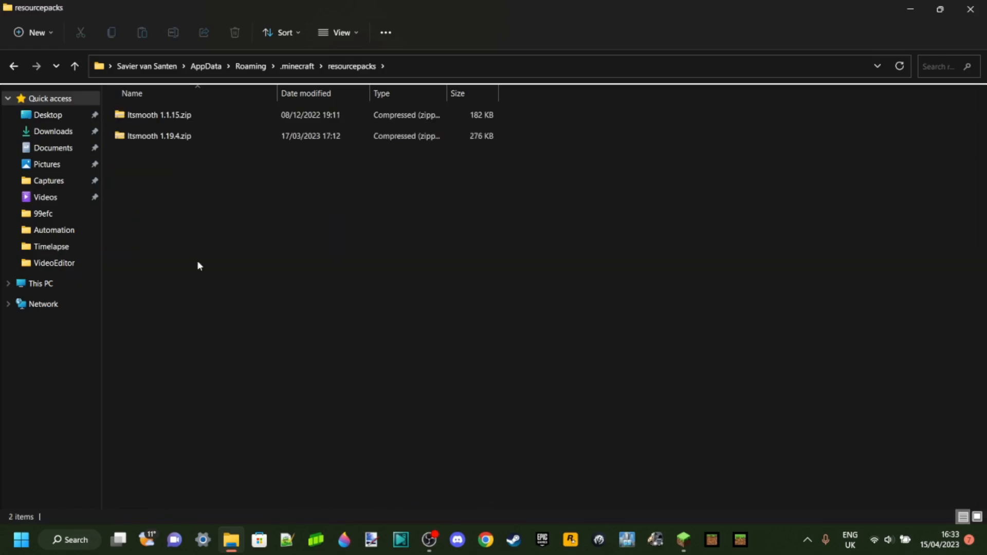
{"action": "left_click", "coordinate": [157, 115]}
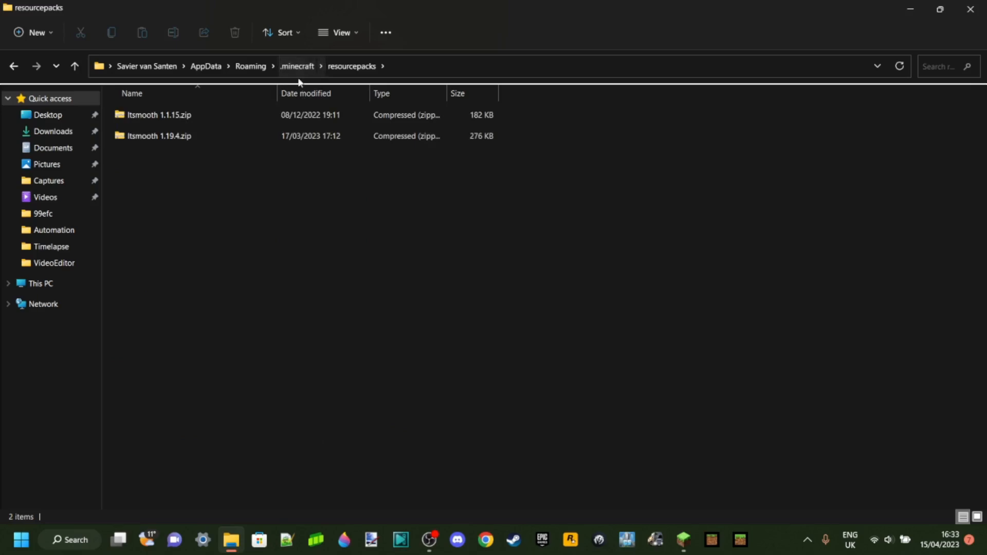
Go back up to .minecraft and select the mods folder.
{"action": "left_click", "coordinate": [297, 66]}
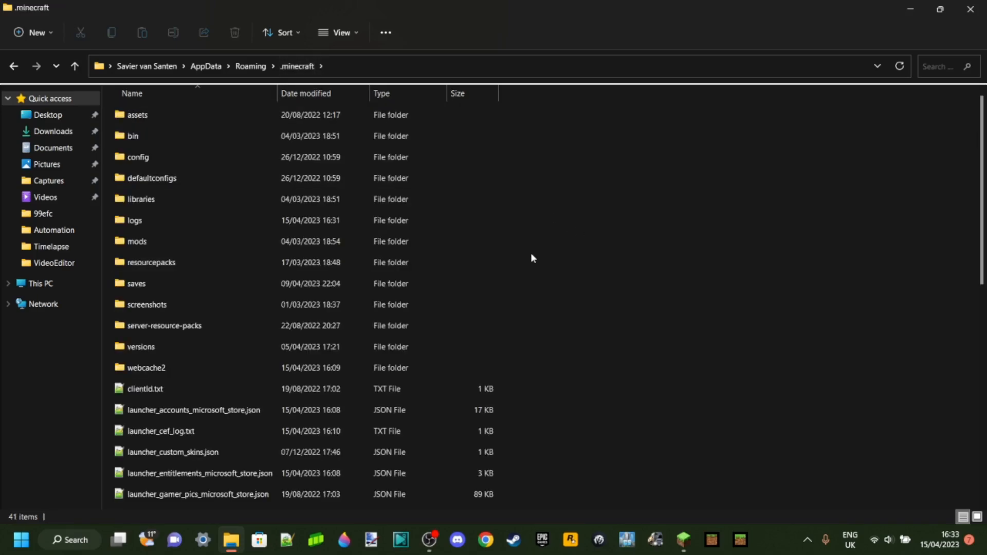
{"action": "mouse_move", "coordinate": [112, 253]}
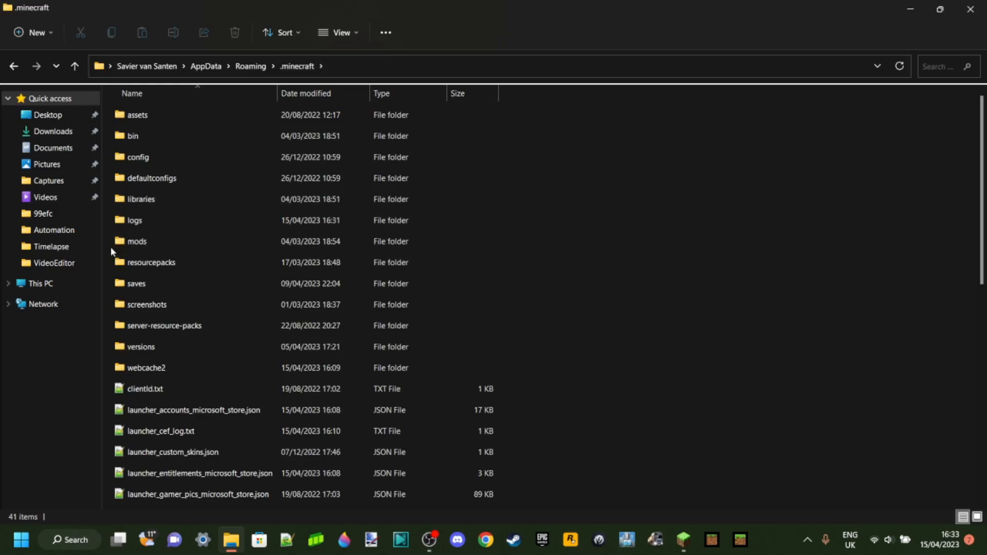
{"action": "left_click", "coordinate": [137, 240]}
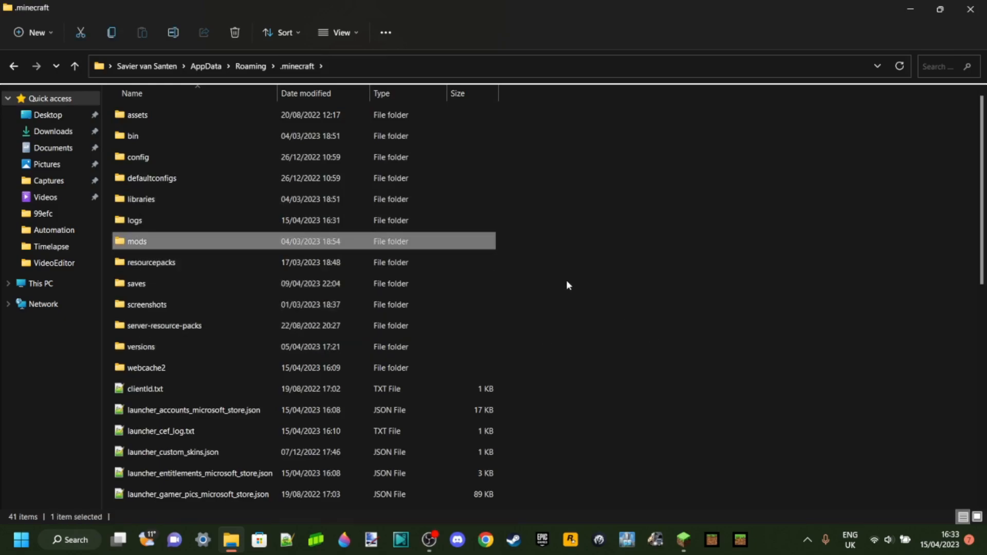
{"action": "mouse_move", "coordinate": [115, 245]}
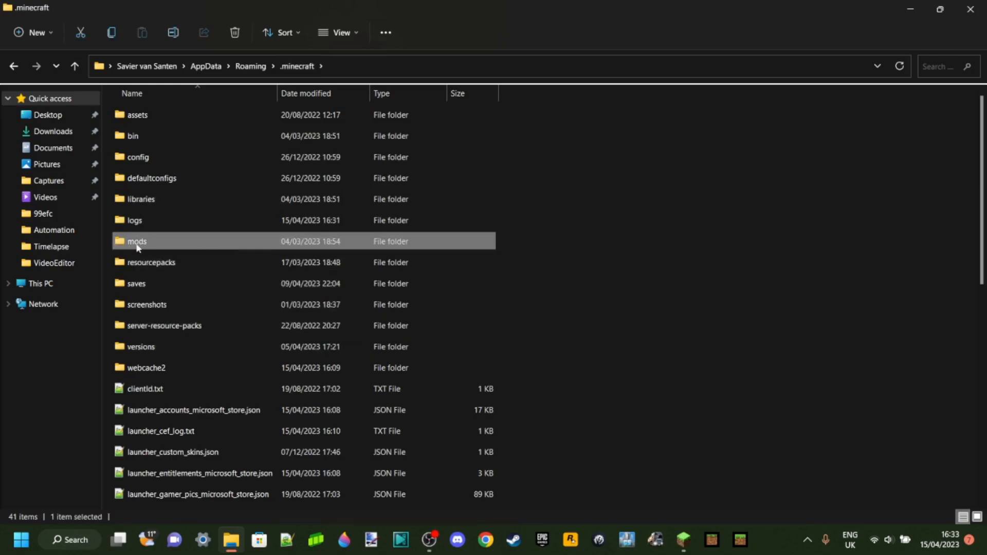
{"action": "mouse_move", "coordinate": [137, 247]}
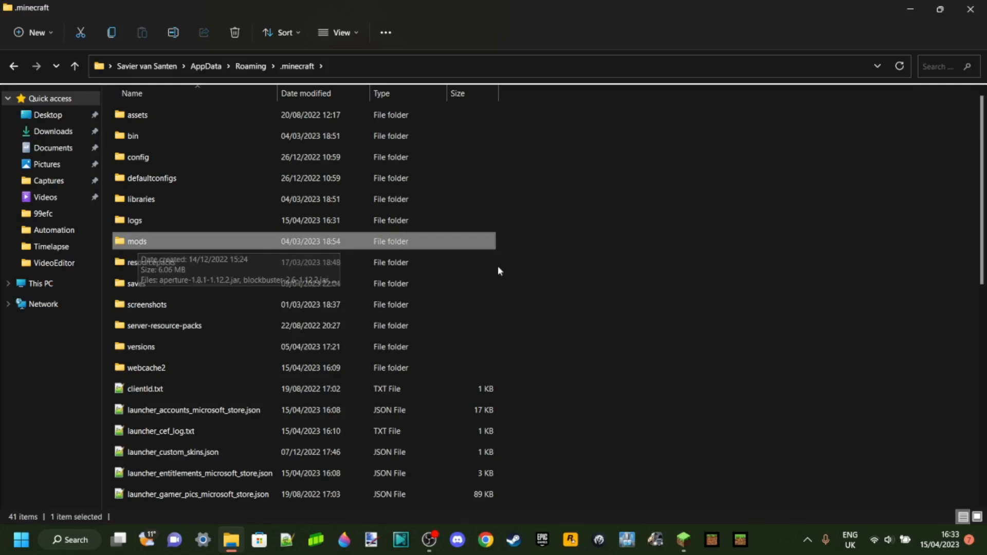
{"action": "mouse_move", "coordinate": [530, 264]}
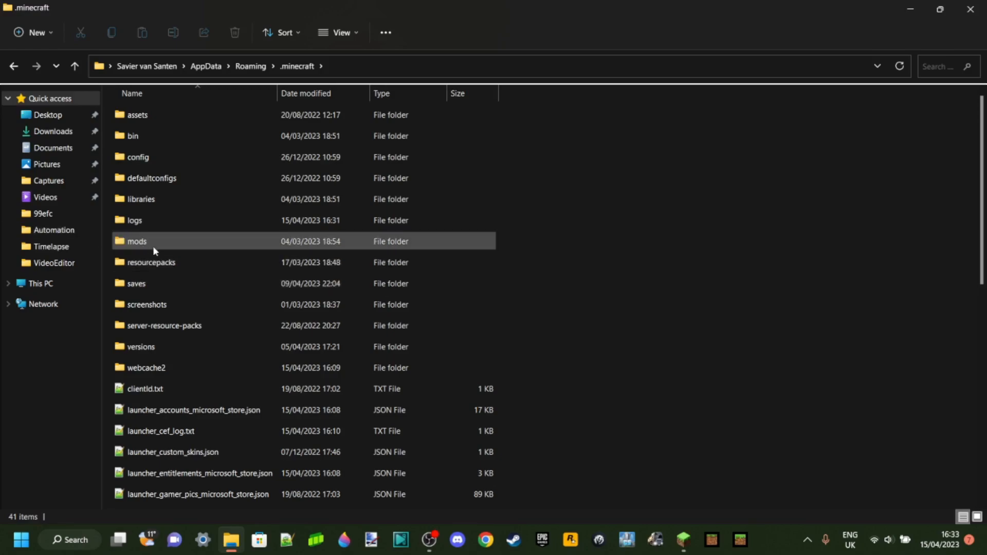
Enter the mods folder and look over its five jar files, from aperture to Towns-and-Towers.
{"action": "double_click", "coordinate": [137, 240]}
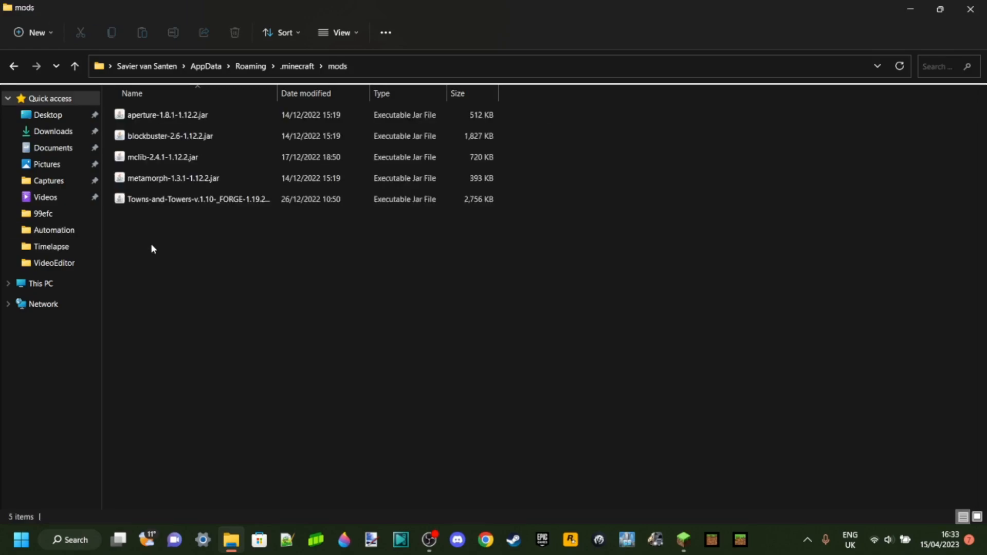
{"action": "left_click", "coordinate": [164, 116]}
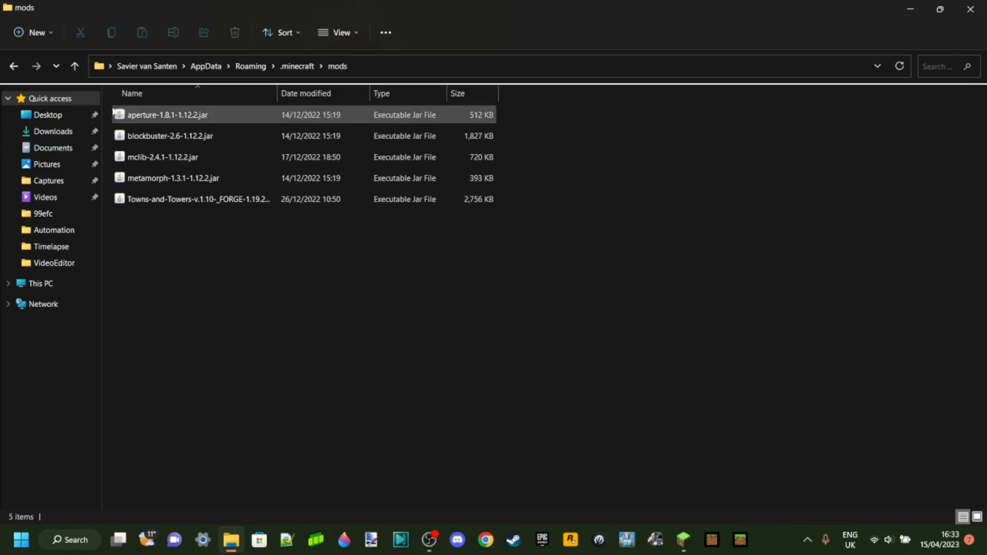
{"action": "left_click", "coordinate": [162, 247]}
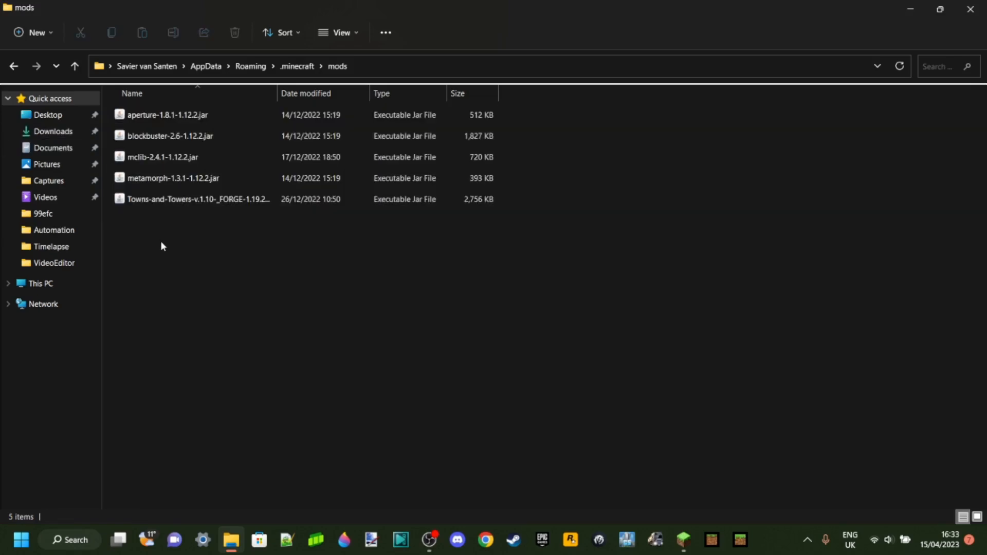
{"action": "mouse_move", "coordinate": [204, 245]}
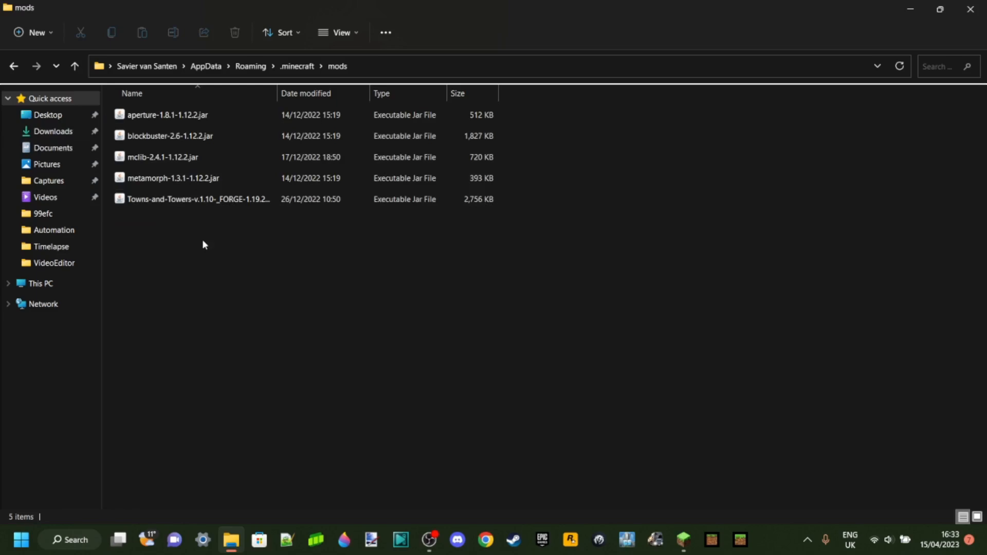
{"action": "left_click", "coordinate": [197, 199]}
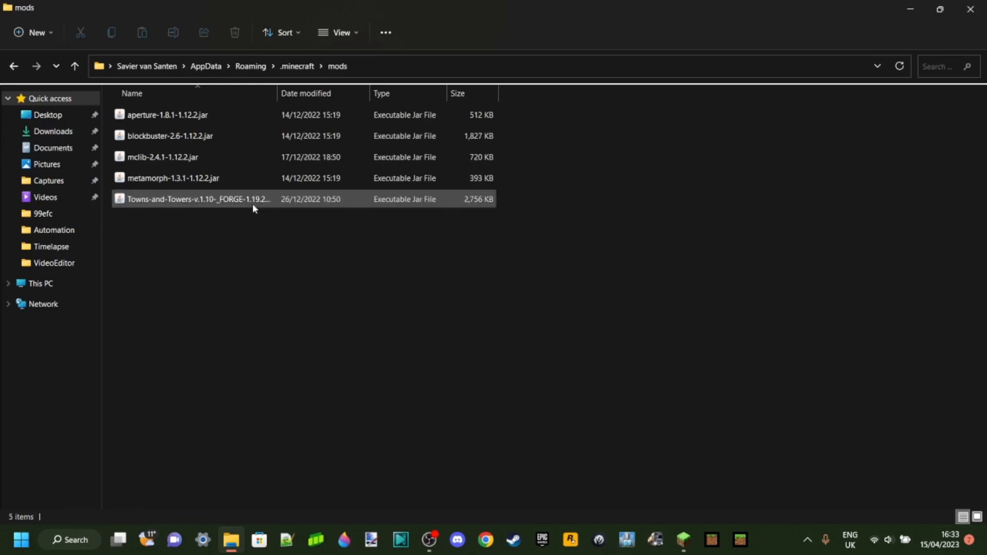
{"action": "mouse_move", "coordinate": [261, 205]}
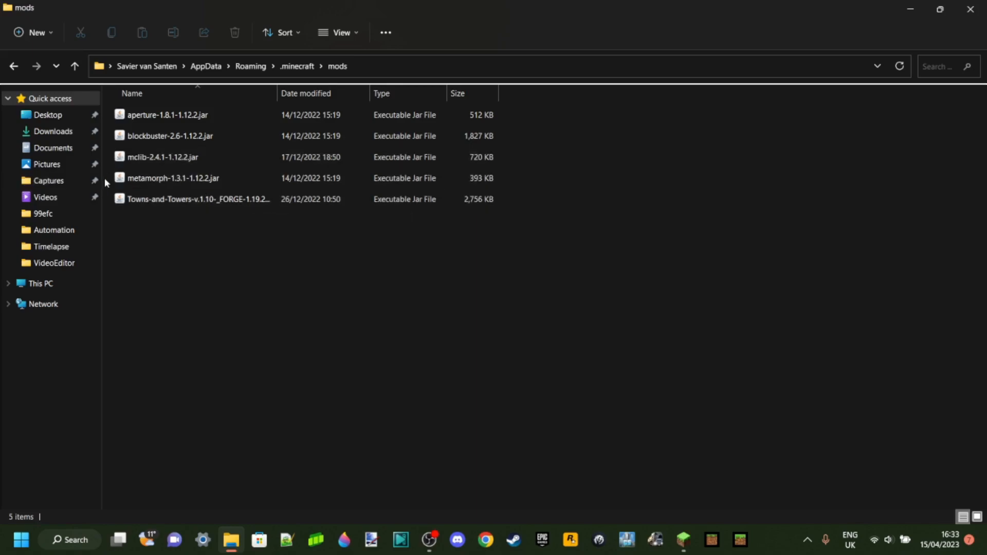
{"action": "mouse_move", "coordinate": [282, 218]}
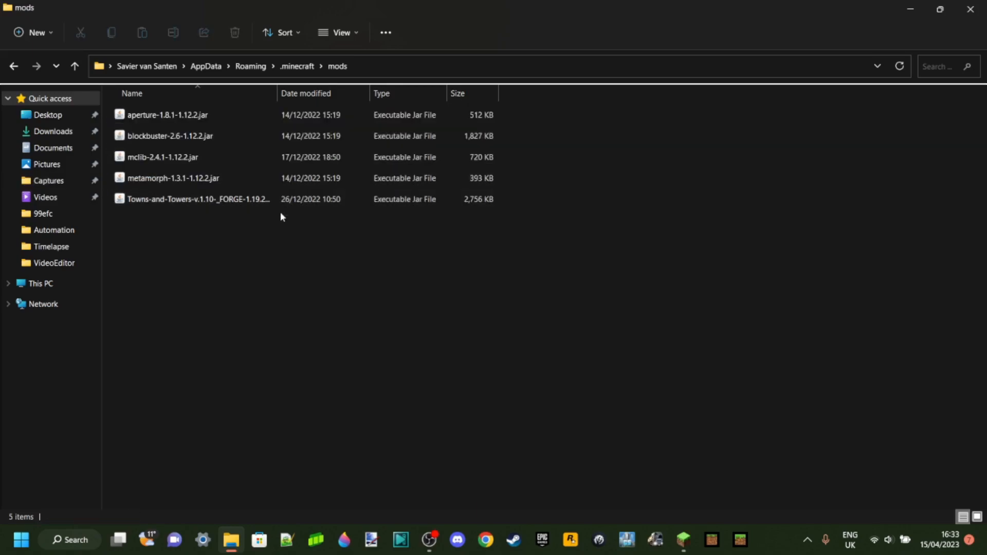
{"action": "mouse_move", "coordinate": [329, 247]}
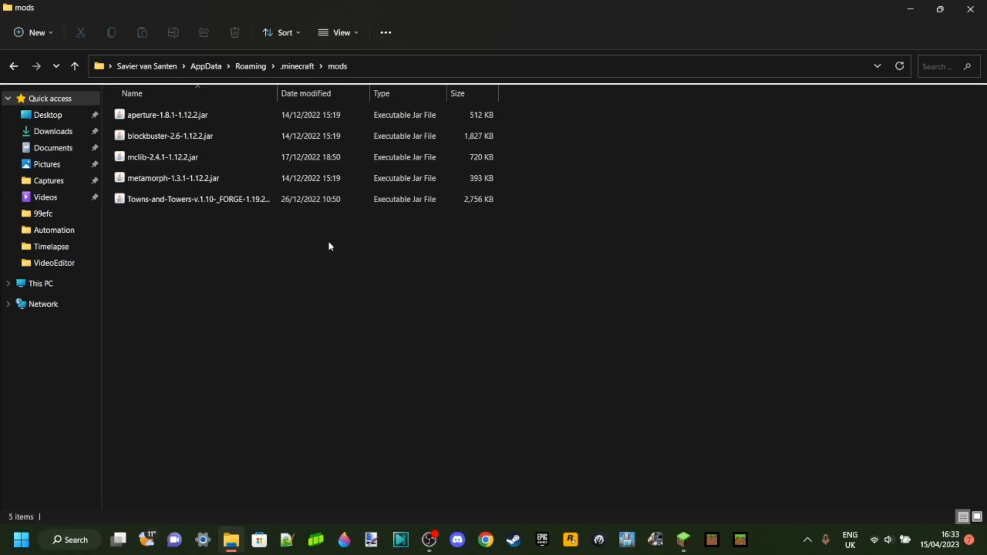
{"action": "mouse_move", "coordinate": [592, 187]}
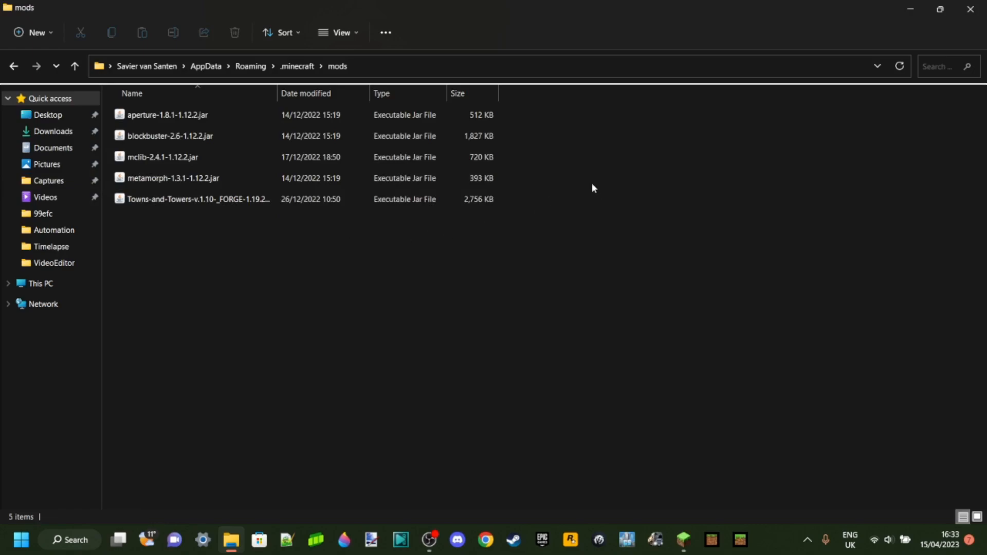
{"action": "mouse_move", "coordinate": [306, 263]}
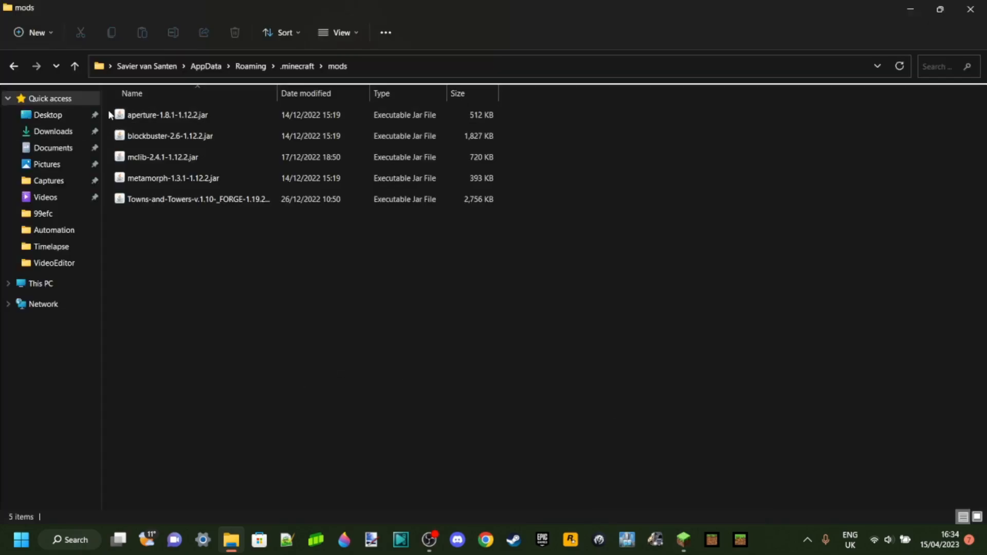
Select all five mod jars and drag them to the desktop, leaving the mods folder empty.
{"action": "key", "text": "ctrl+a"}
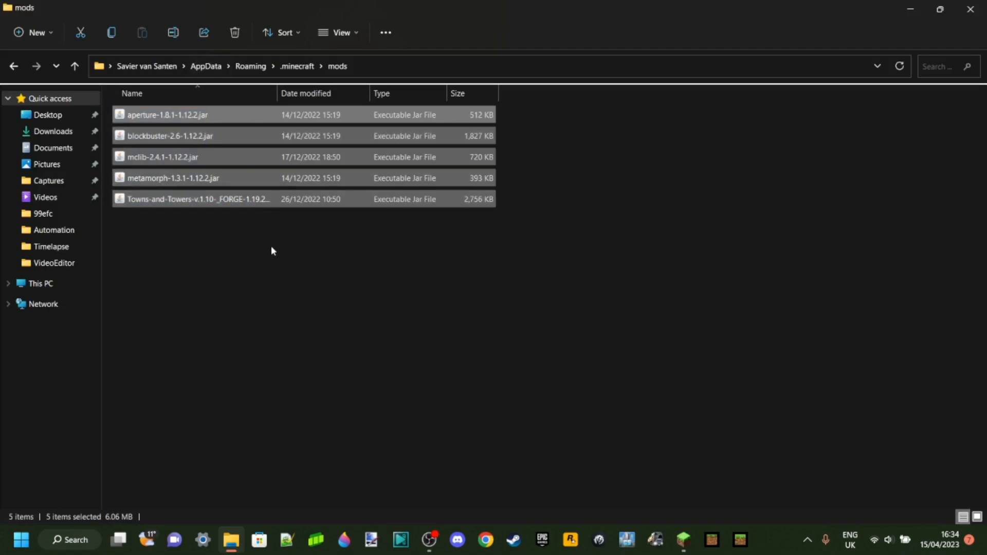
{"action": "mouse_move", "coordinate": [296, 255]}
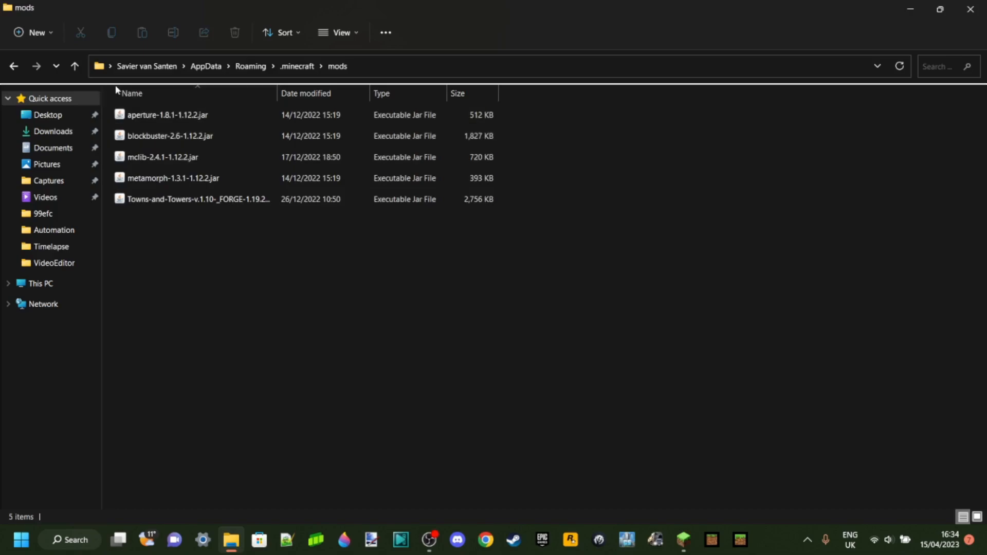
{"action": "left_click", "coordinate": [149, 115]}
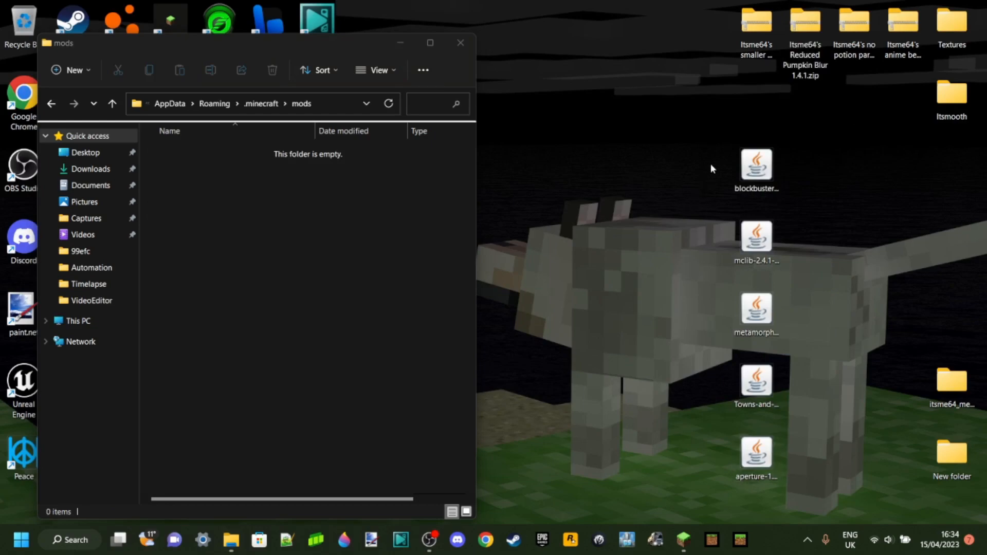
{"action": "mouse_move", "coordinate": [466, 105]}
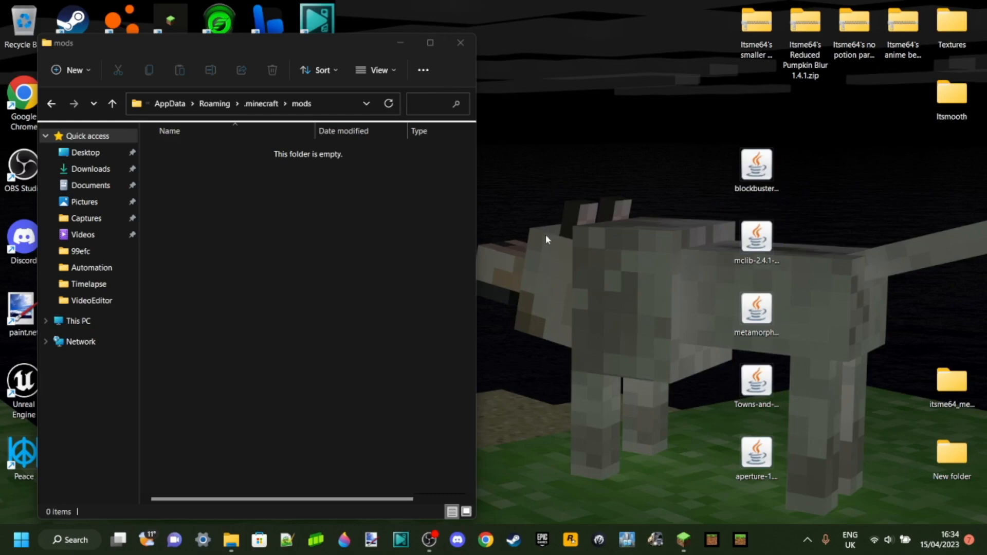
{"action": "mouse_move", "coordinate": [734, 191]}
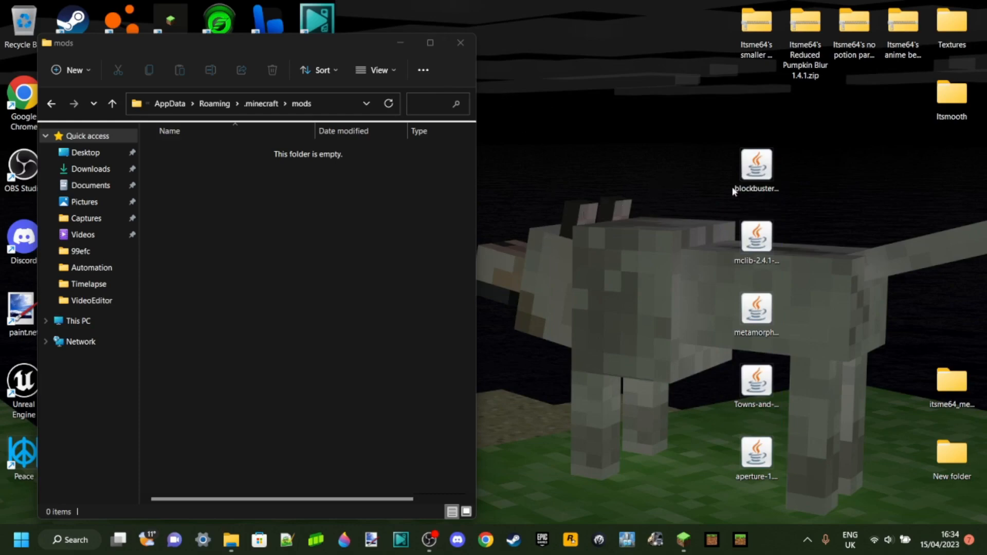
{"action": "mouse_move", "coordinate": [431, 298]}
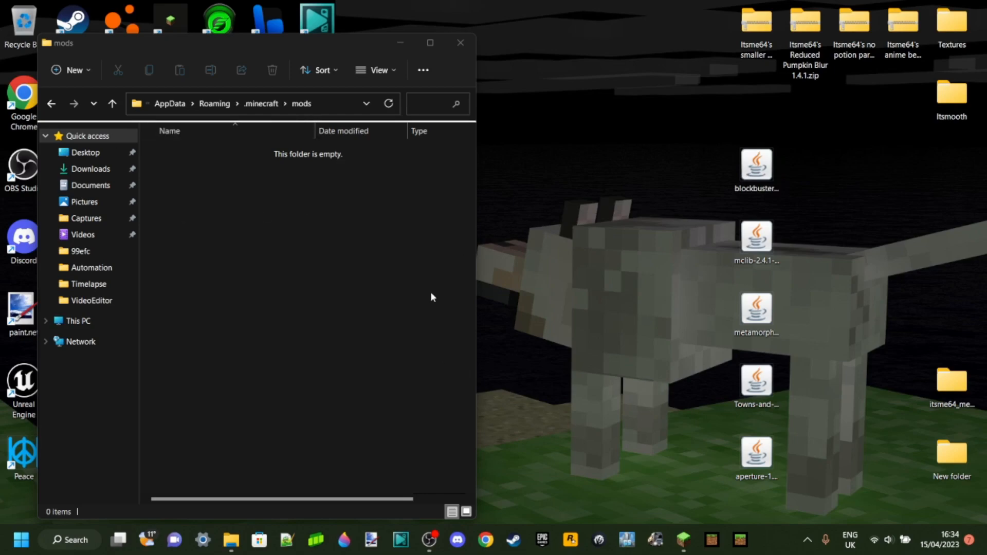
{"action": "mouse_move", "coordinate": [412, 212]}
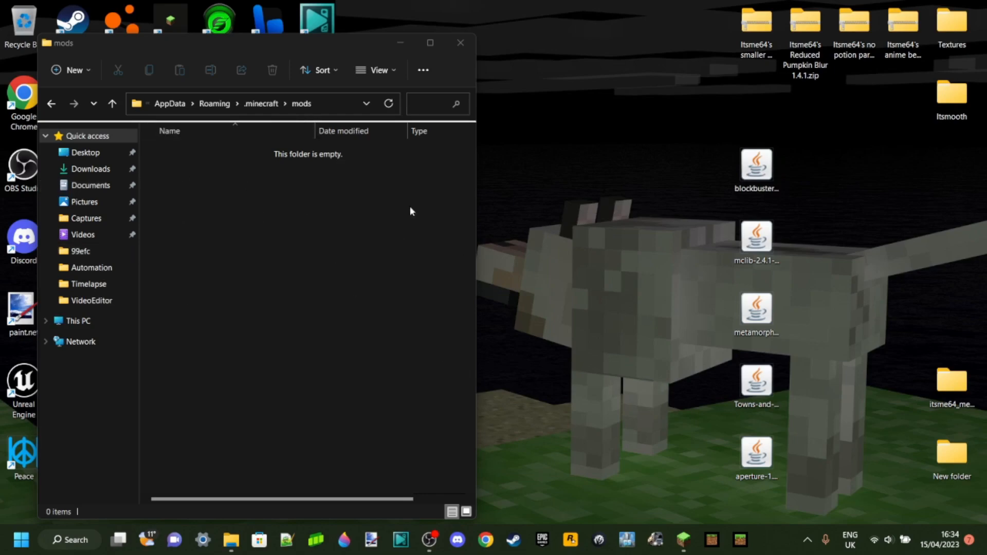
{"action": "left_click", "coordinate": [430, 43]}
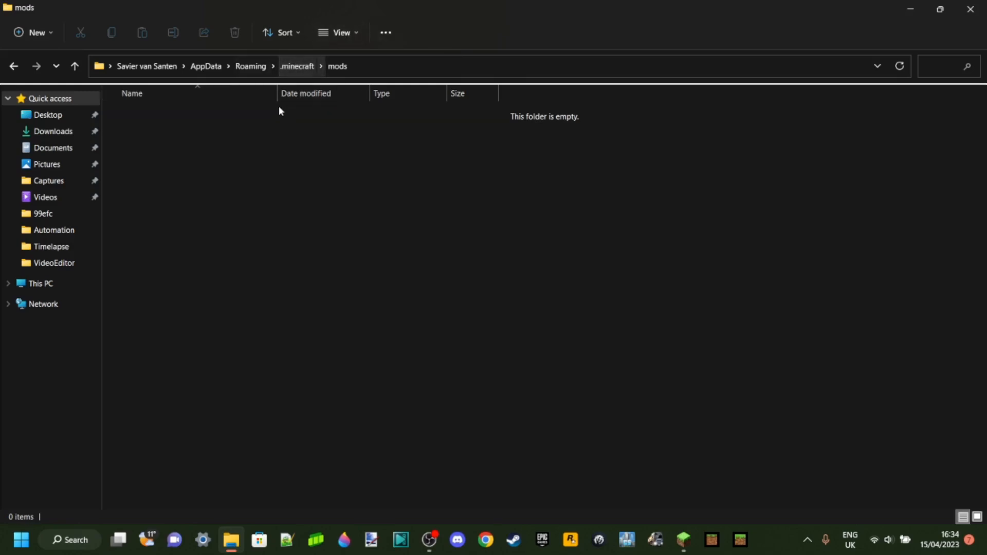
{"action": "left_click_drag", "start_coordinate": [278, 111], "coordinate": [220, 173]}
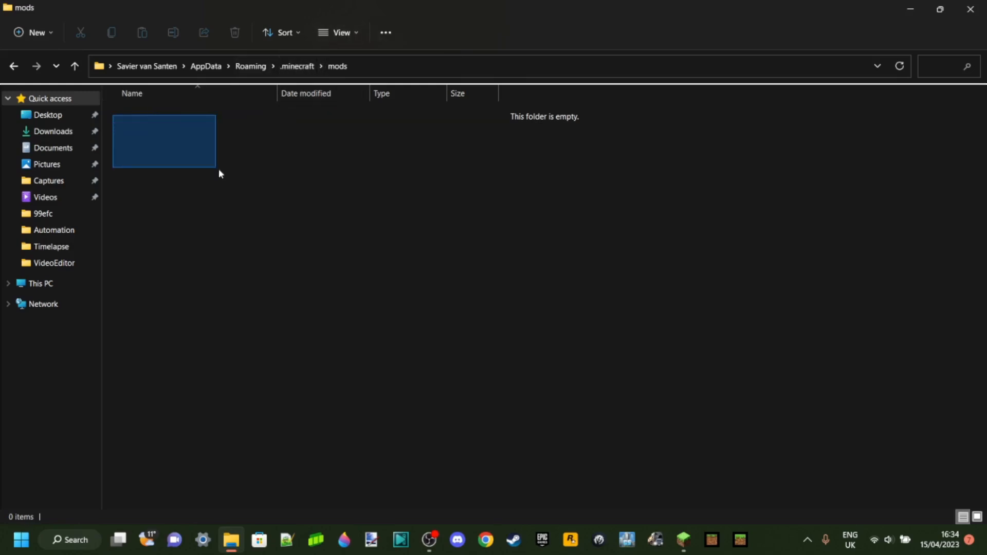
{"action": "left_click", "coordinate": [335, 256]}
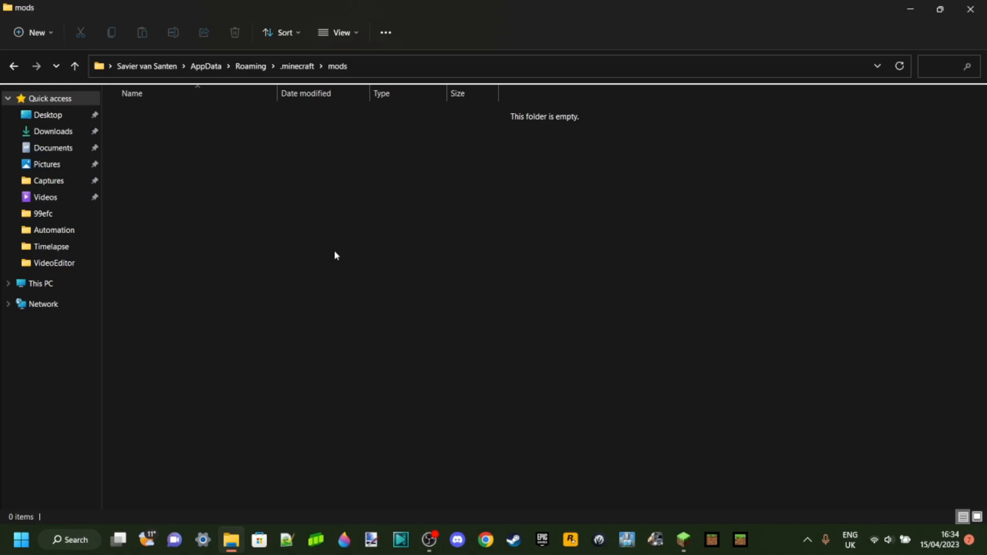
{"action": "mouse_move", "coordinate": [648, 438]}
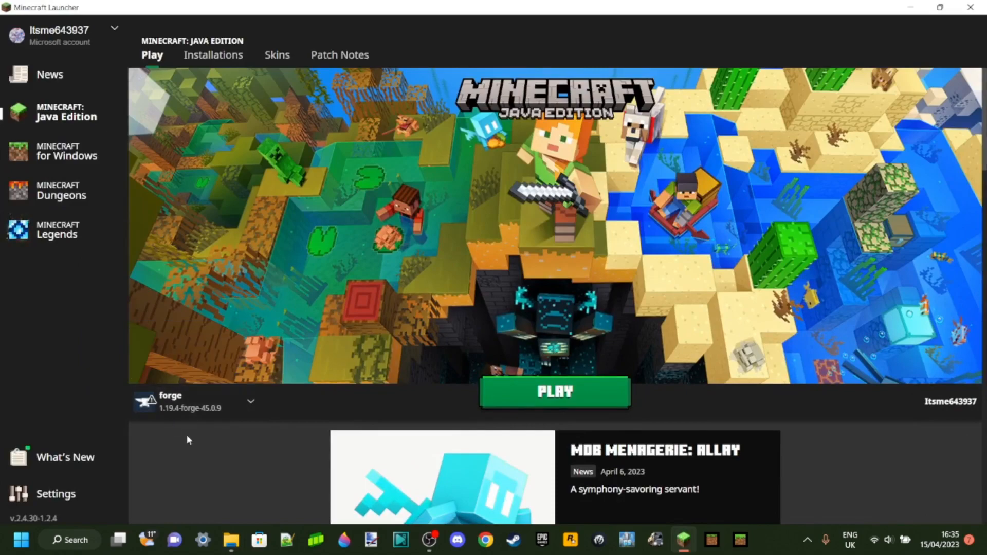
{"action": "mouse_move", "coordinate": [571, 401]}
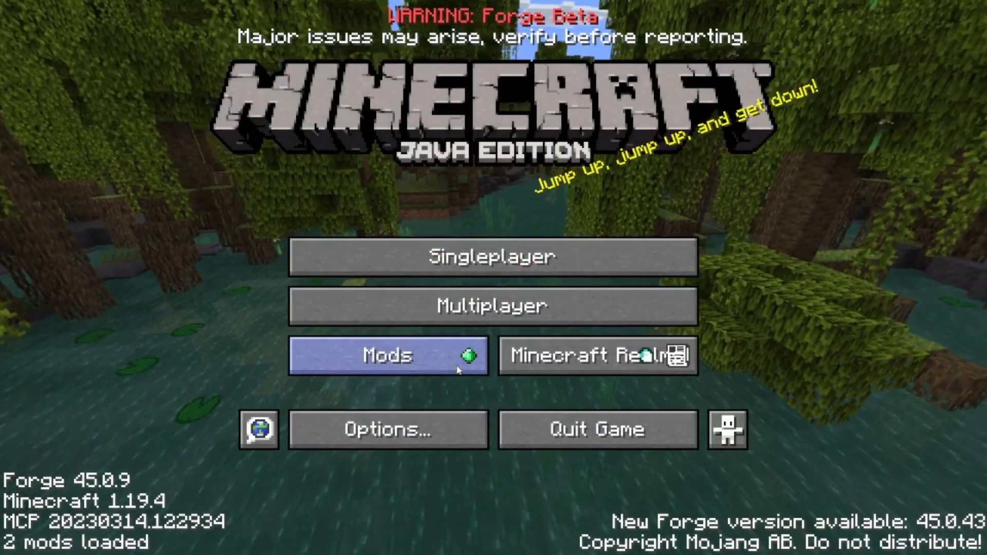
{"action": "mouse_move", "coordinate": [919, 433]}
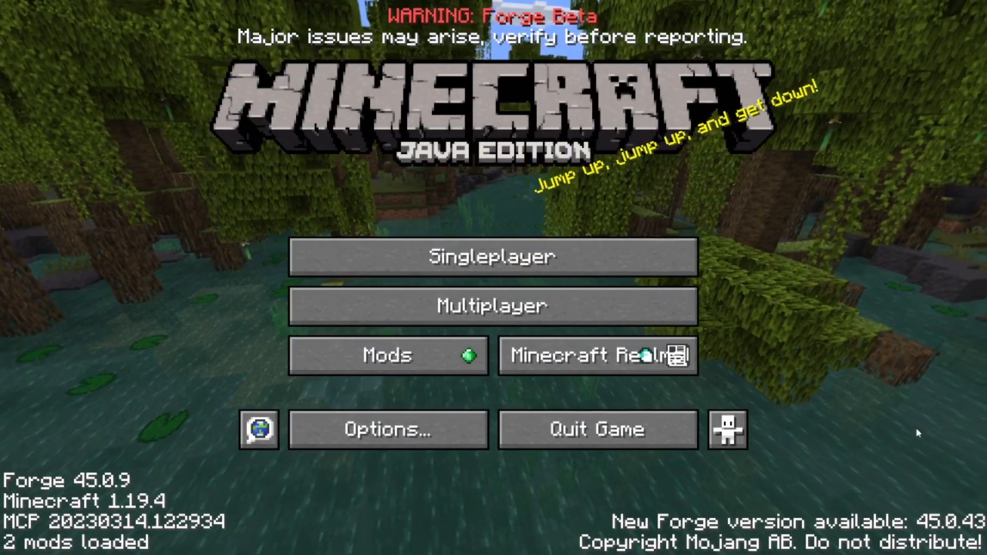